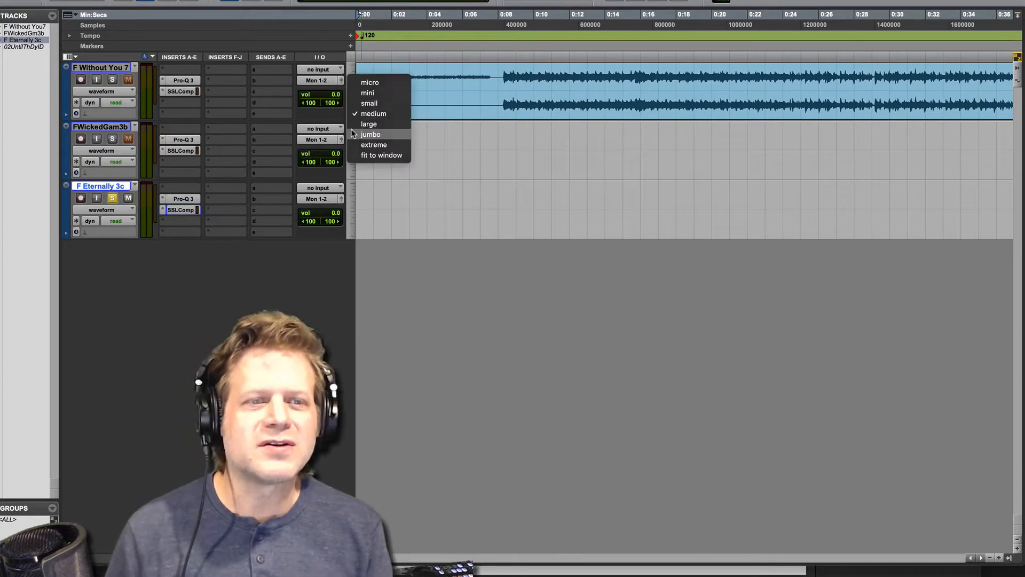
# Set all track heights to Jumbo and zoom in on the first song's region.
pyautogui.click(370, 134)
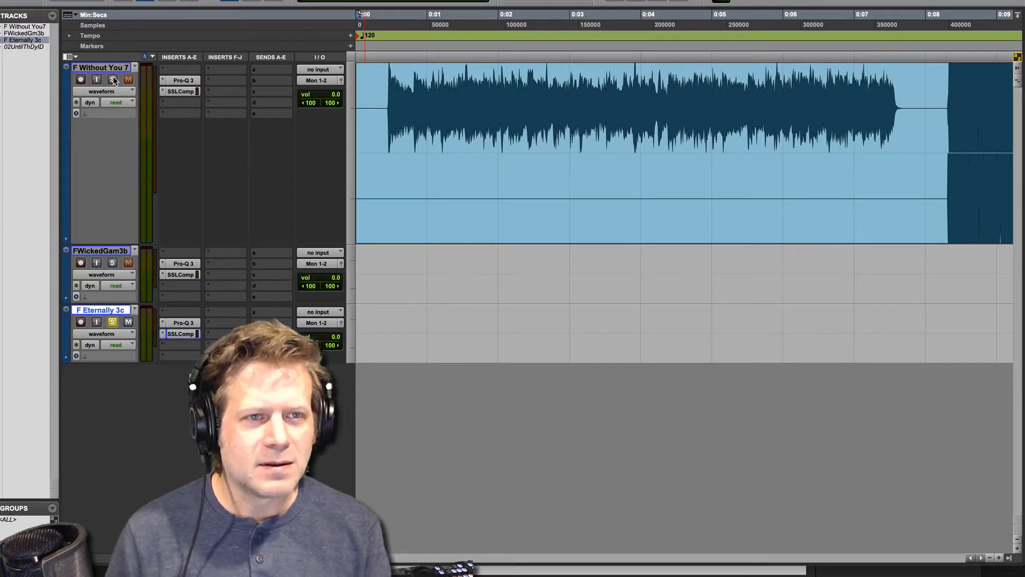
pyautogui.click(112, 79)
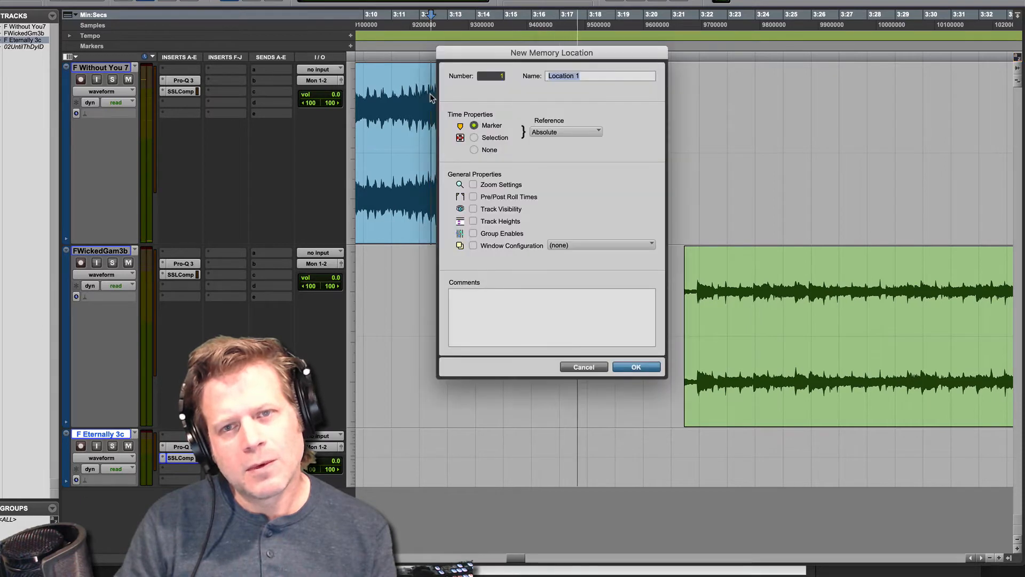
# Confirm a new Marker memory location near the first song's end.
pyautogui.click(634, 366)
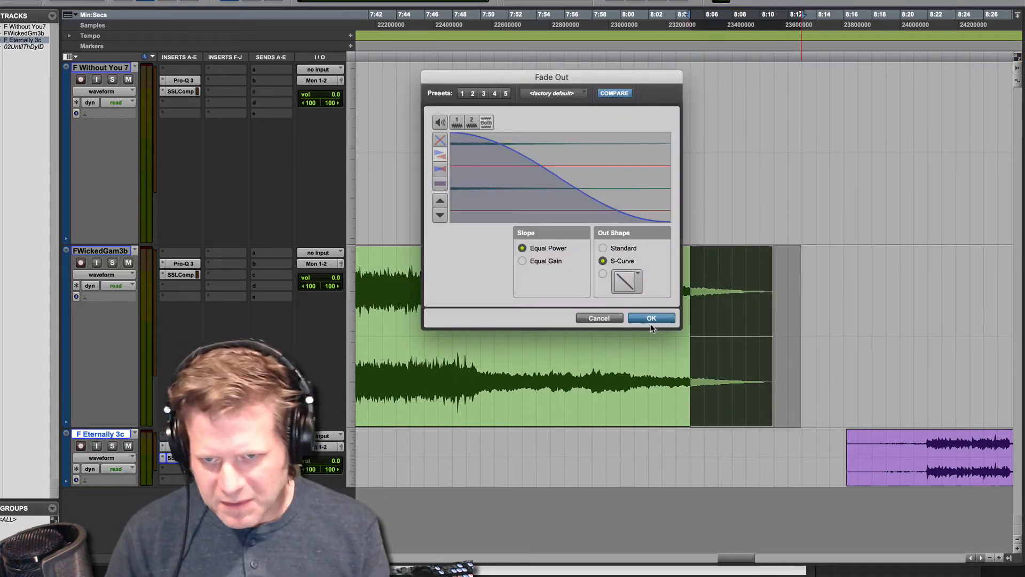
# Apply an S-Curve, Equal Power fade-out to the second song's tail.
pyautogui.click(650, 318)
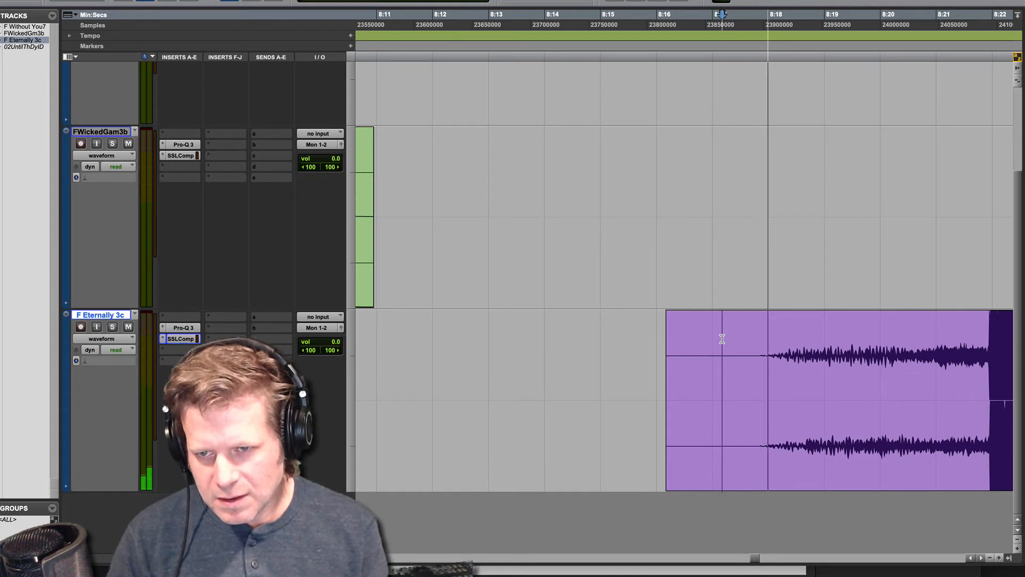
# Trim the third song's start and apply a fade-in up to where the music begins.
pyautogui.click(758, 24)
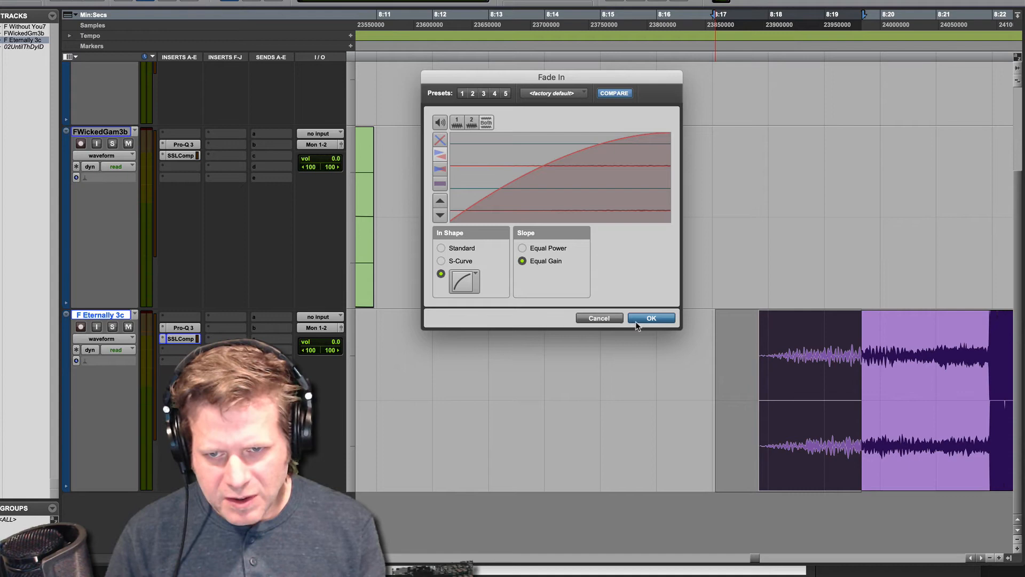
pyautogui.click(650, 318)
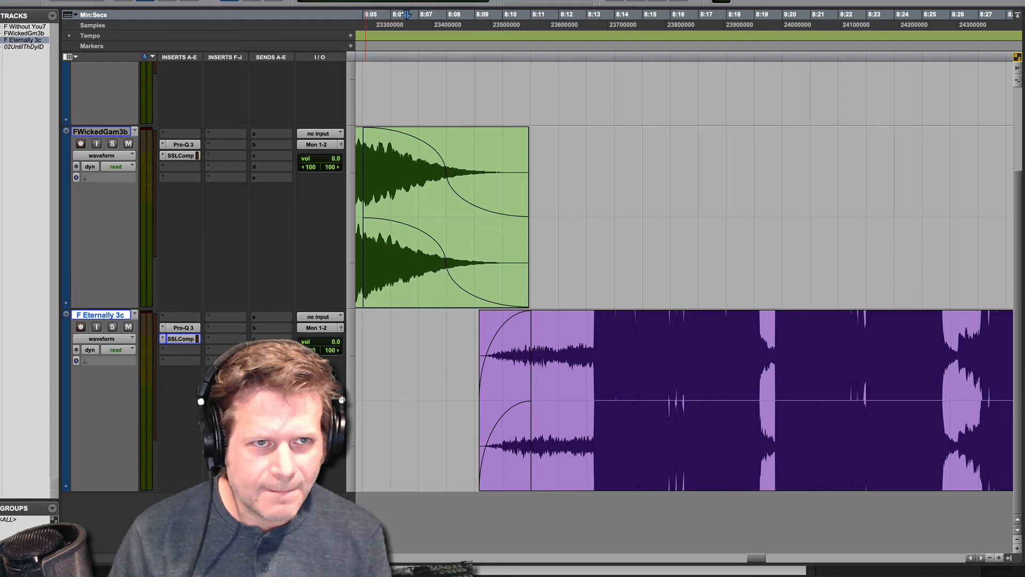
# Drag the third song's clip left to overlap the second song's fading end.
pyautogui.click(445, 215)
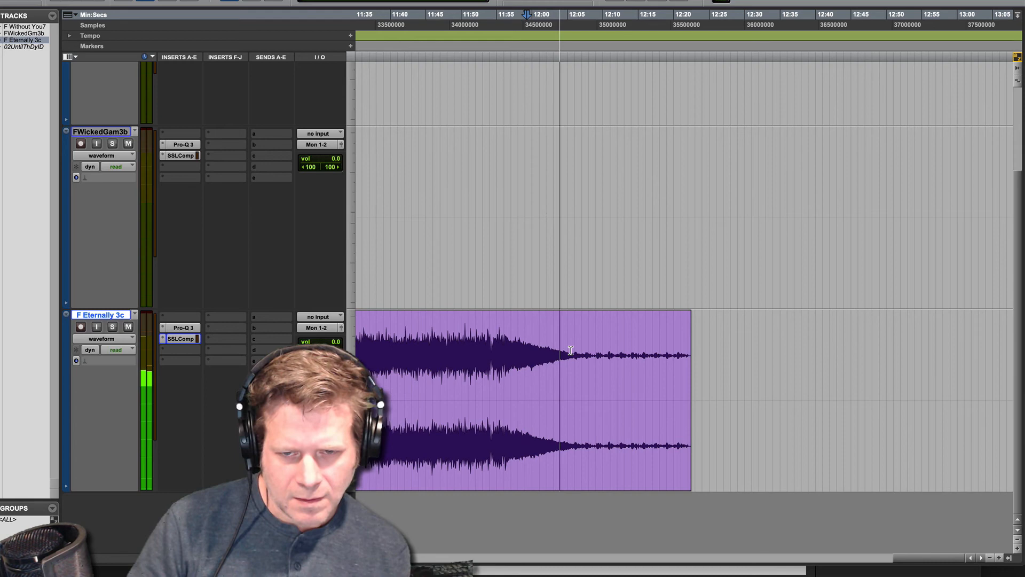
# Trim the third song's quiet tail from the decay point with an S-Curve fade-out.
pyautogui.click(573, 350)
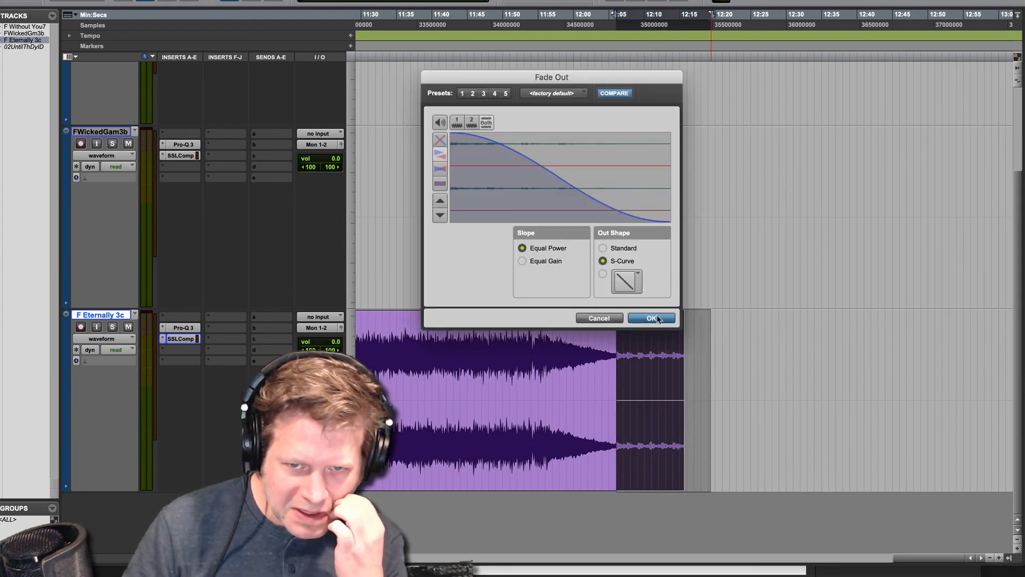
pyautogui.click(650, 317)
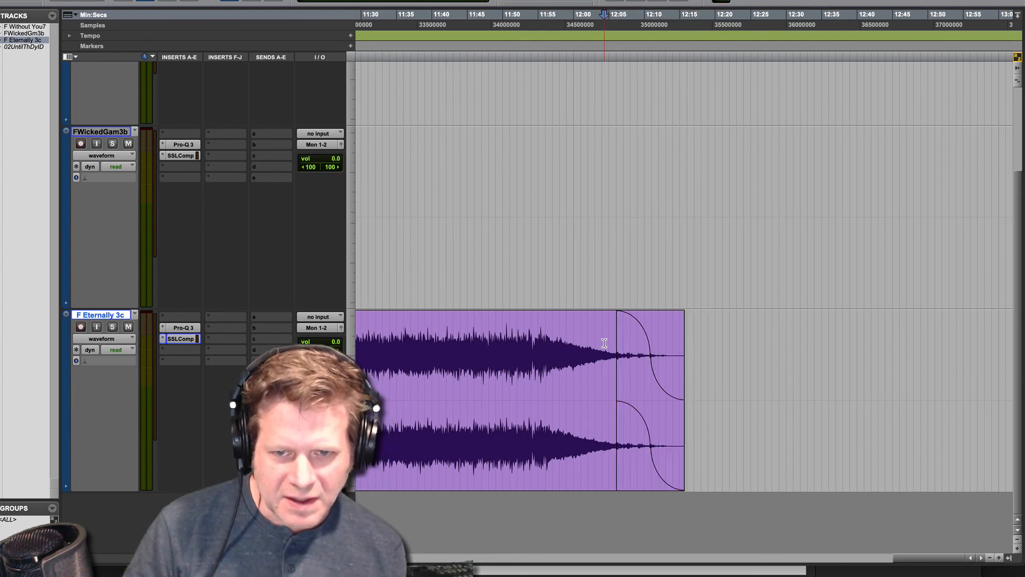